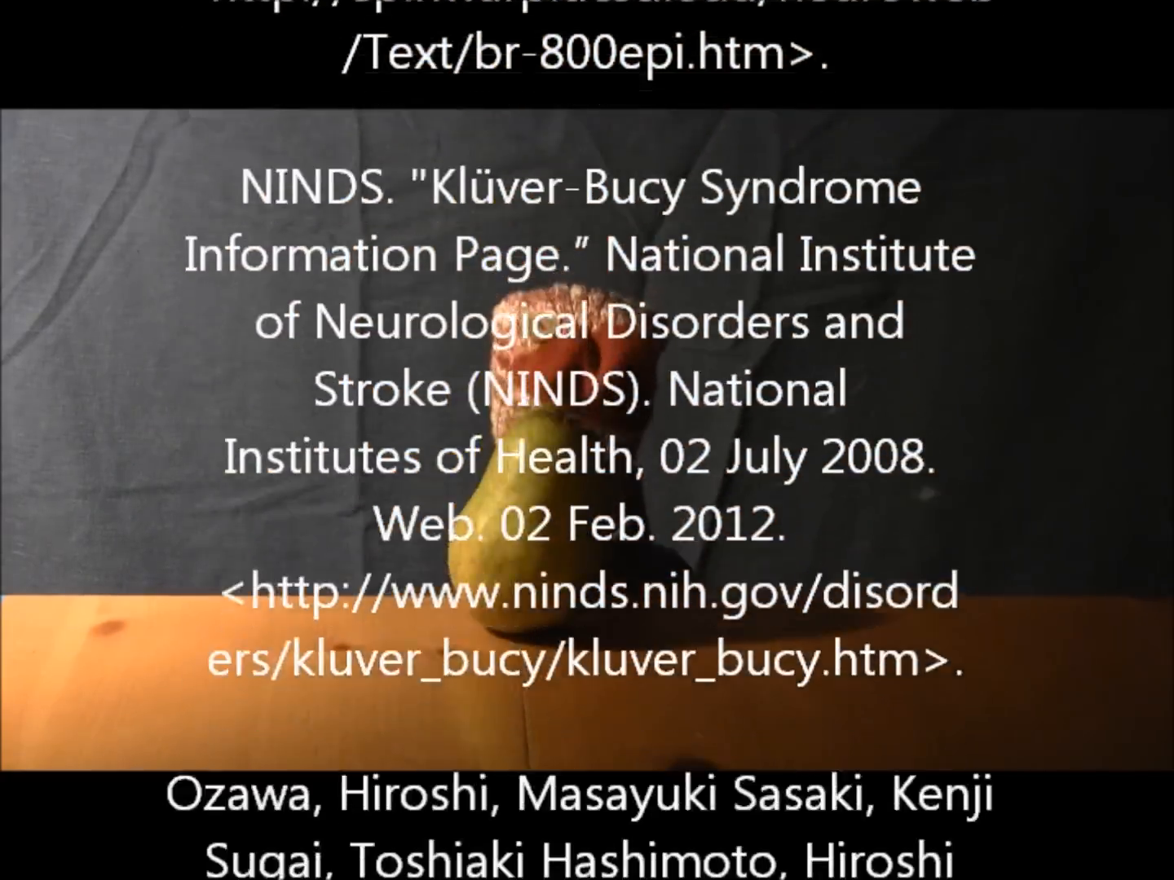
{"action": "scroll", "scroll_direction": "down", "scroll_amount": 3}
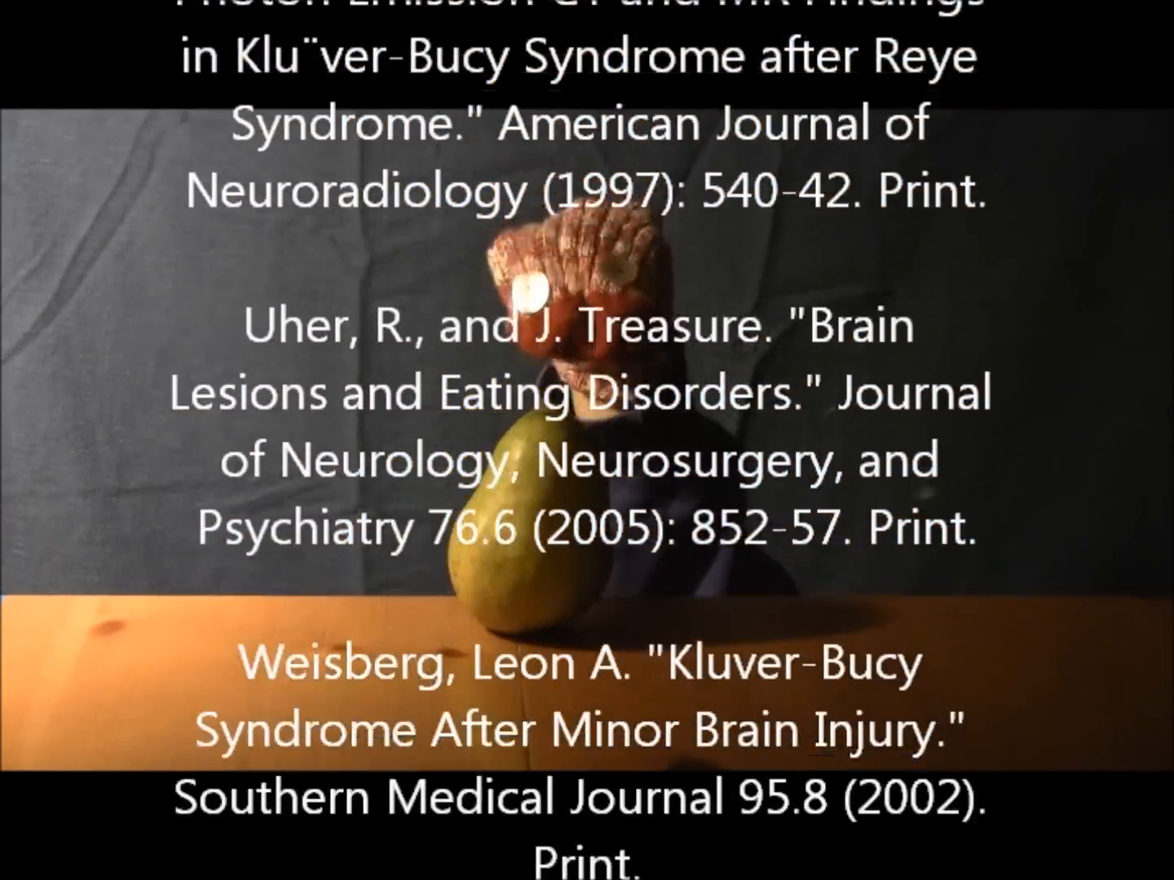